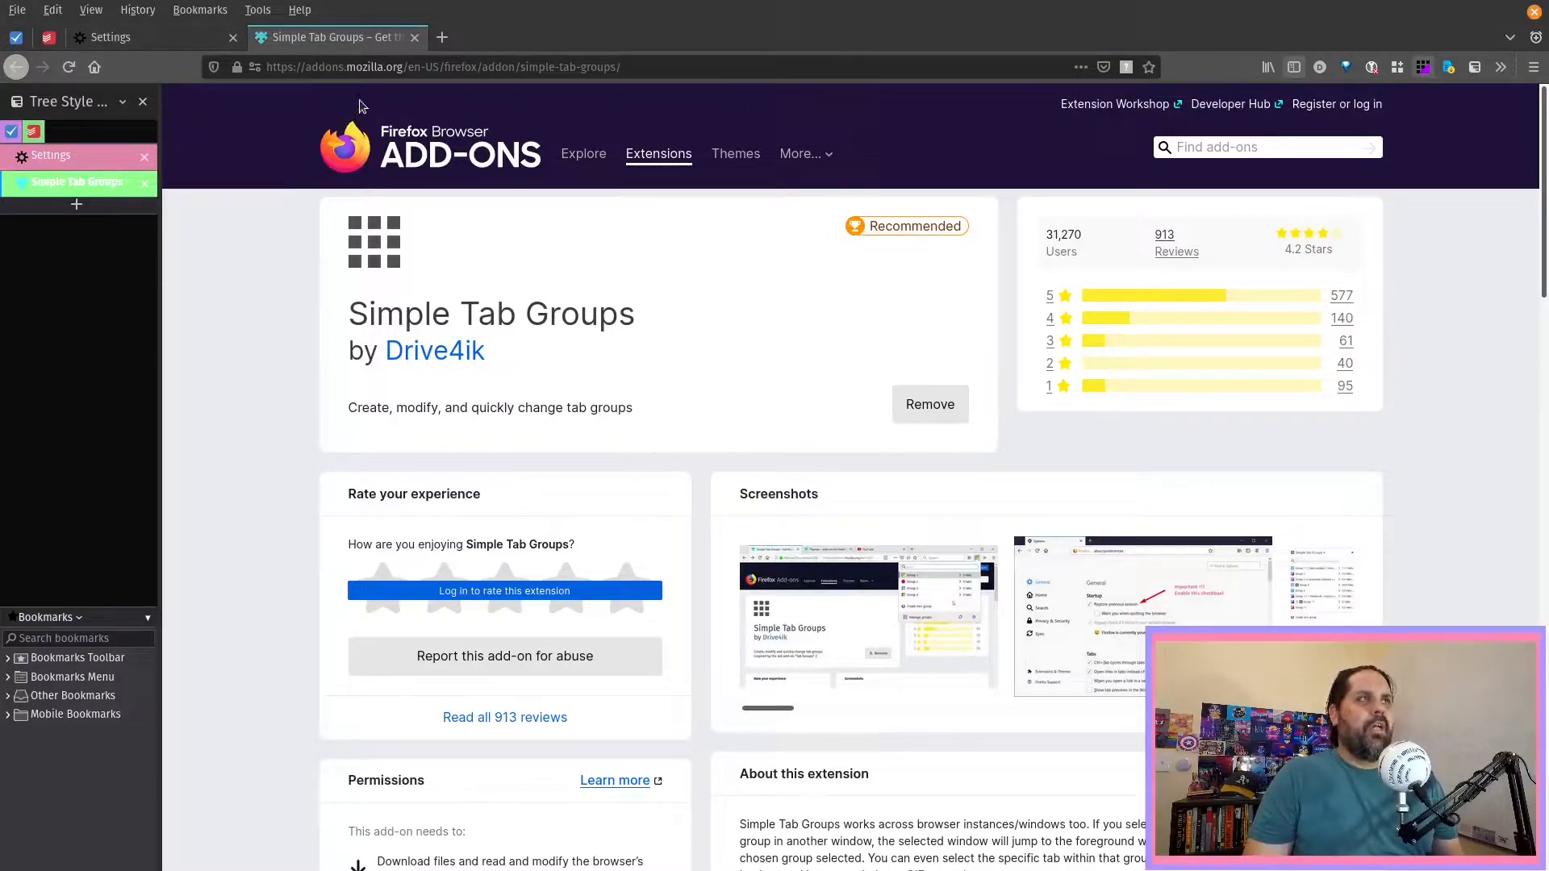
mouse_move(707, 48)
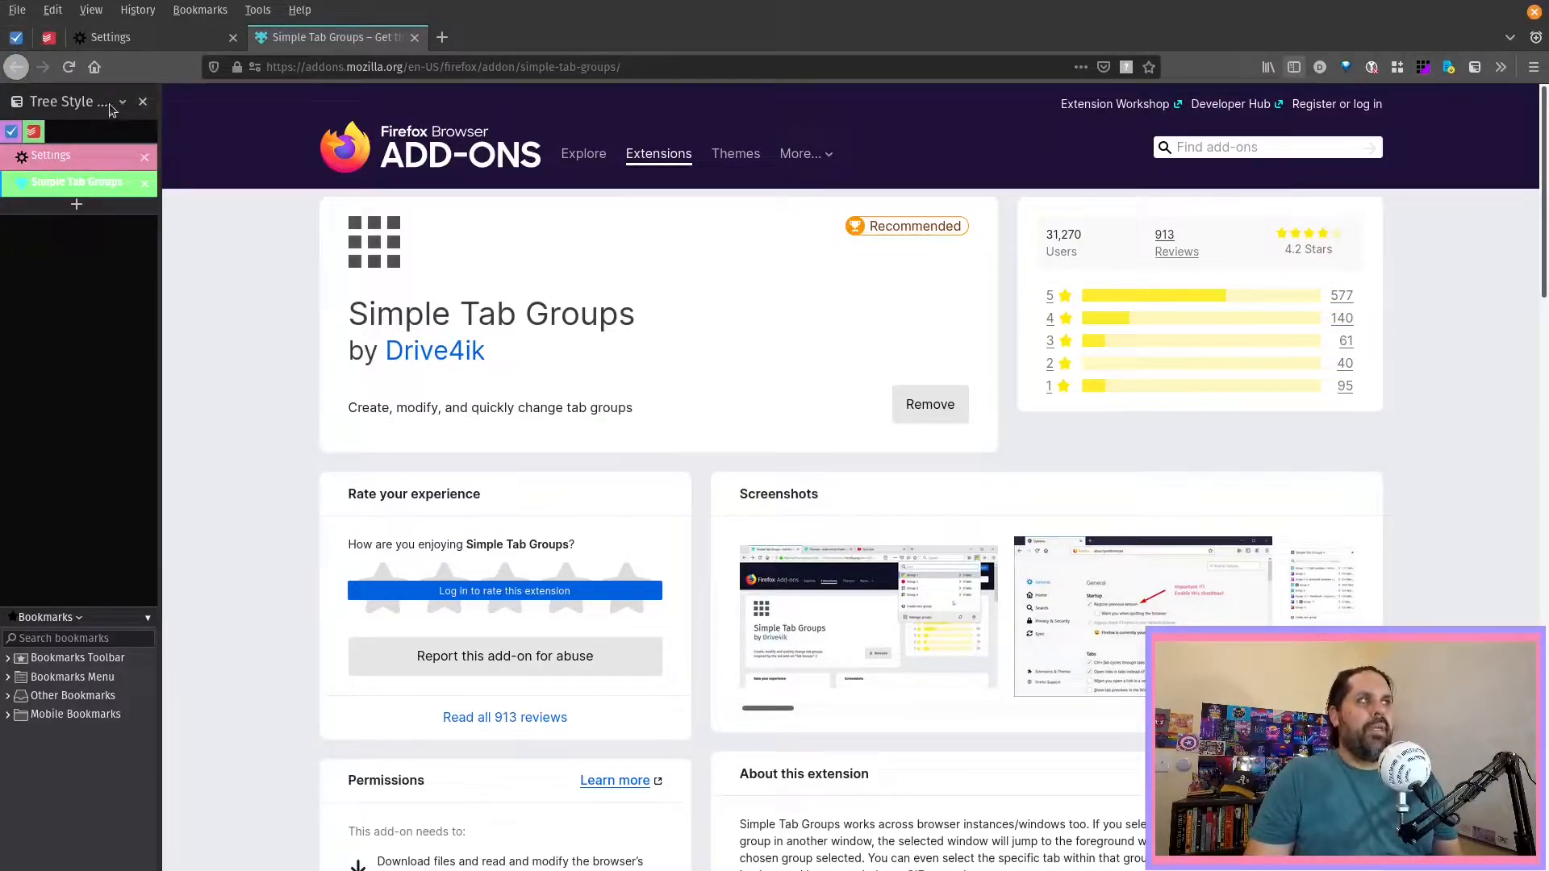
mouse_move(146, 118)
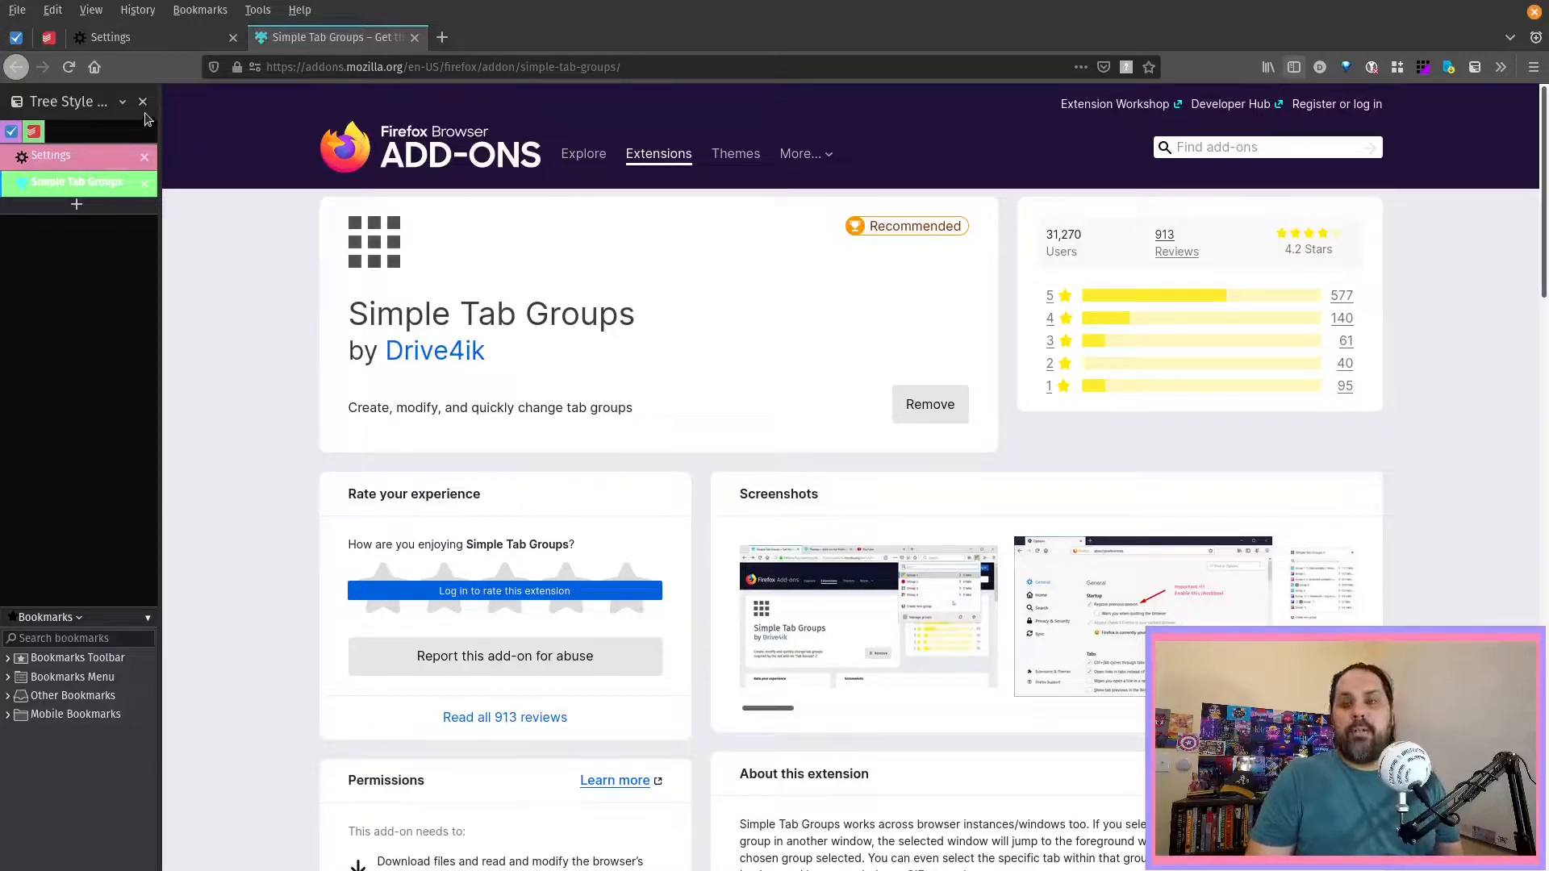
mouse_move(128, 603)
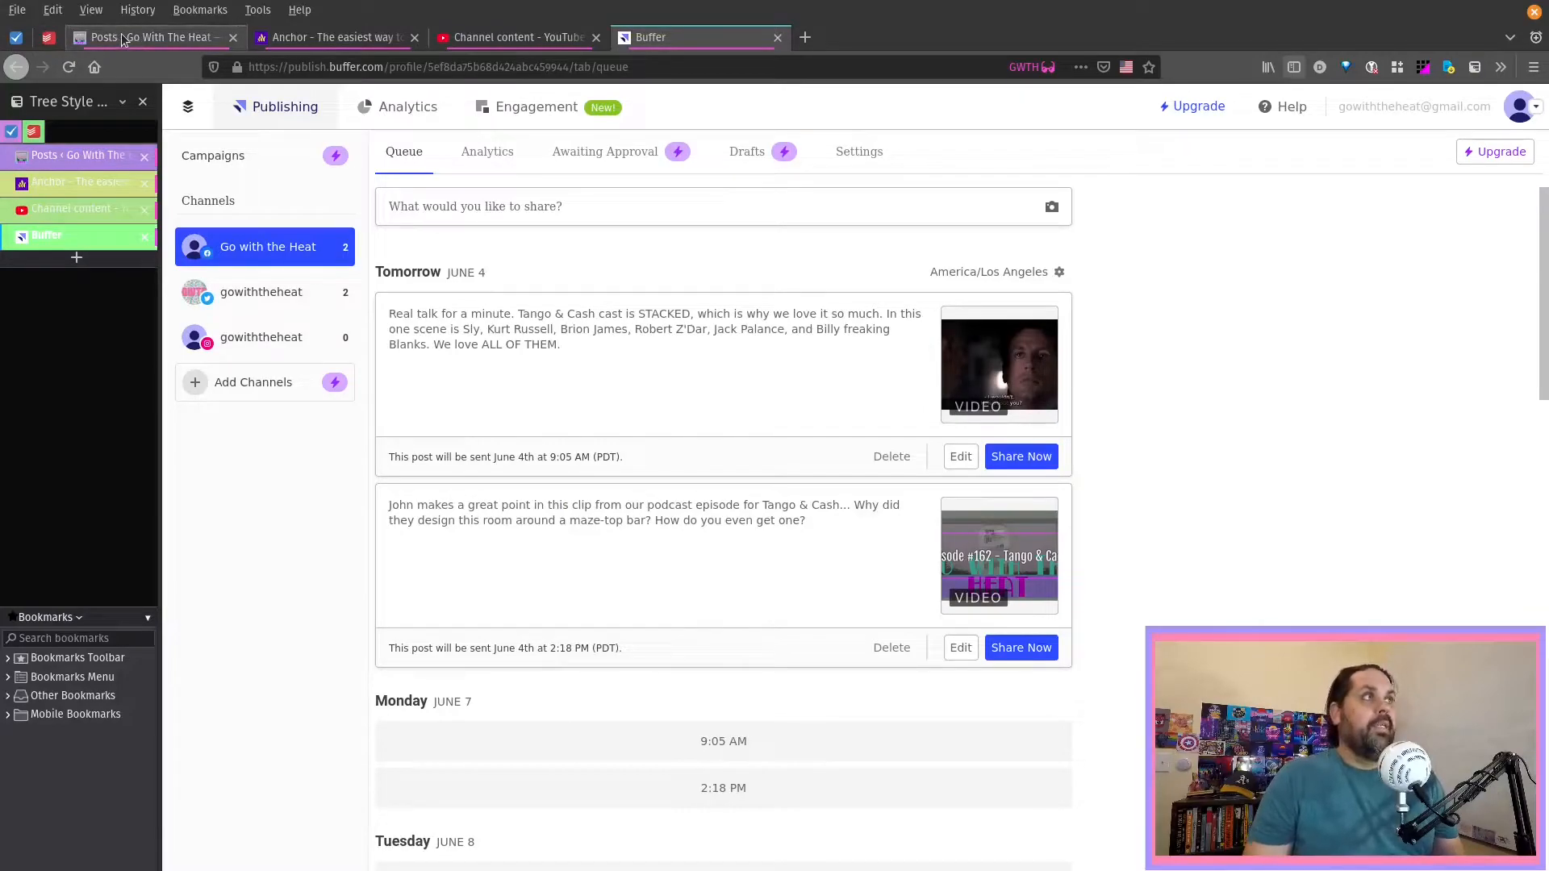
- Glance at YouTube Studio's episode uploads, then return to Buffer's queue of June 4 posts
left_click(514, 36)
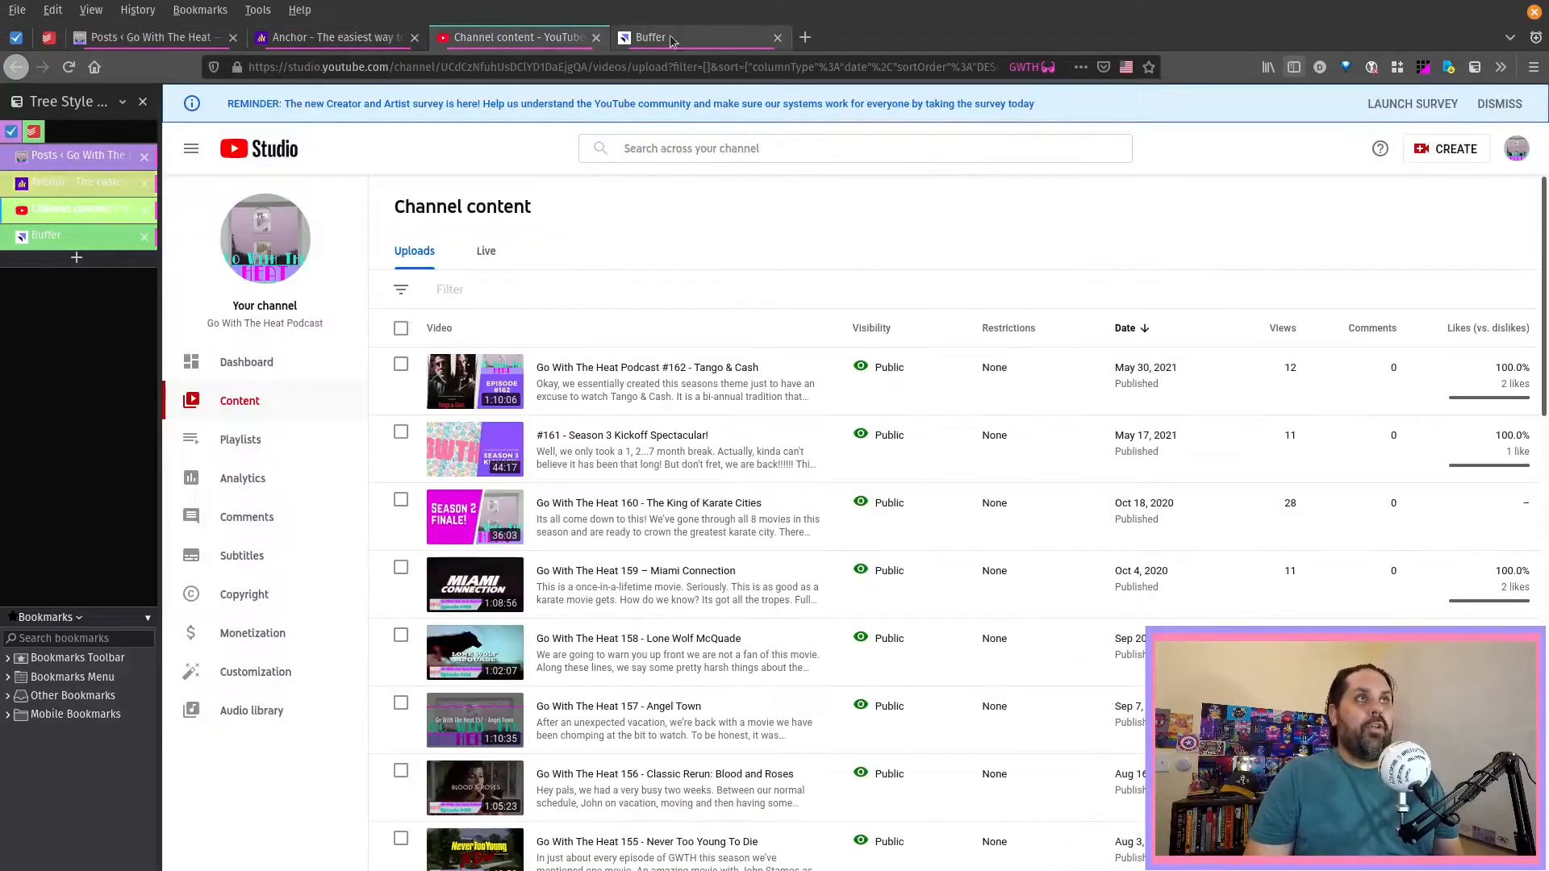
left_click(700, 37)
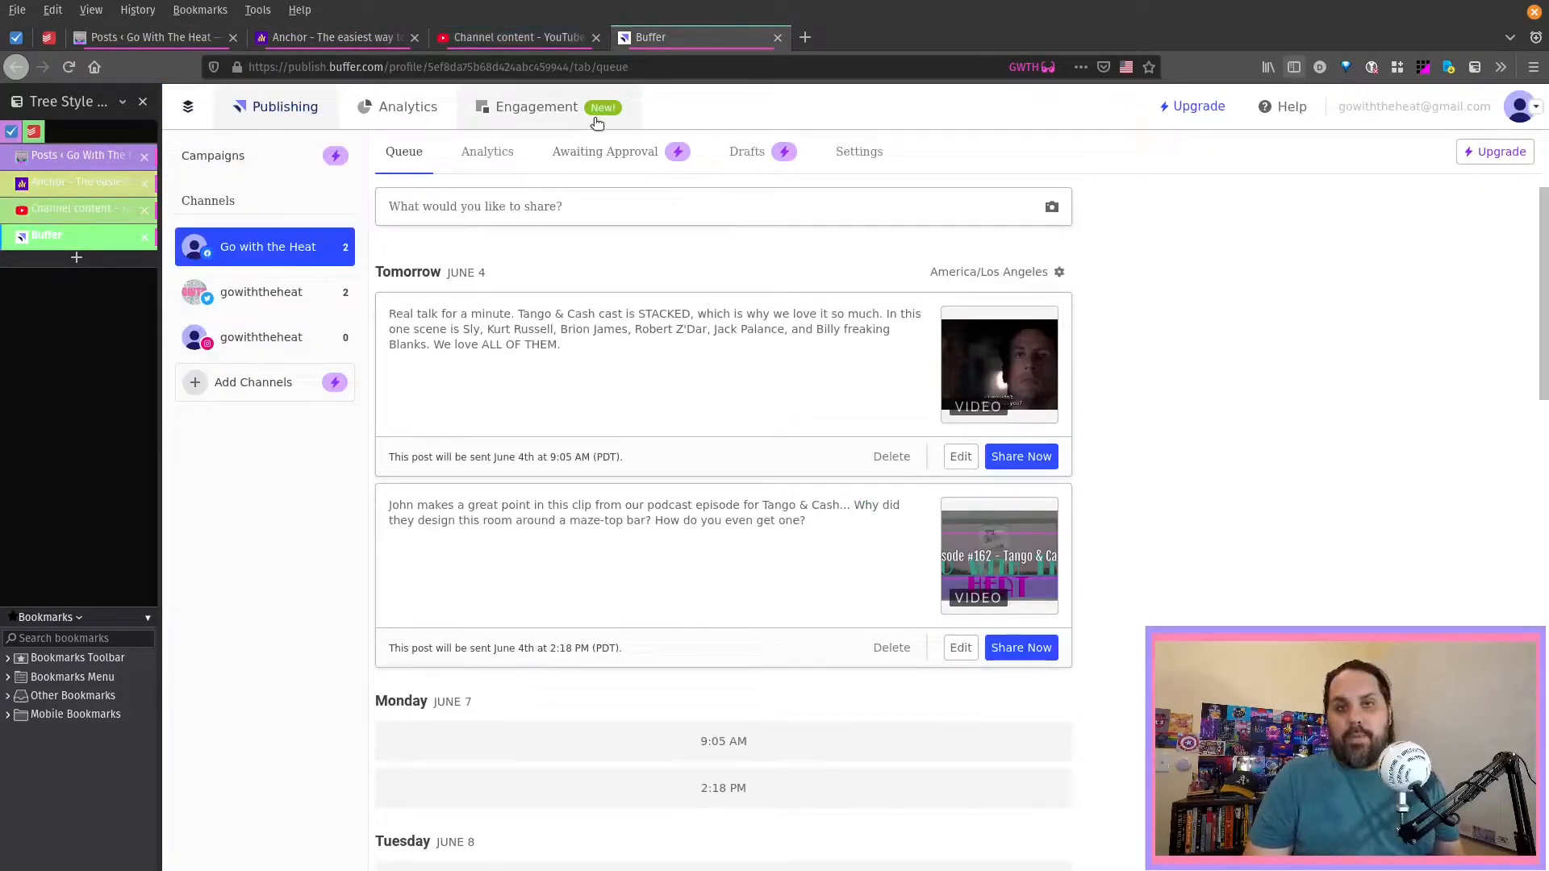
mouse_move(869, 109)
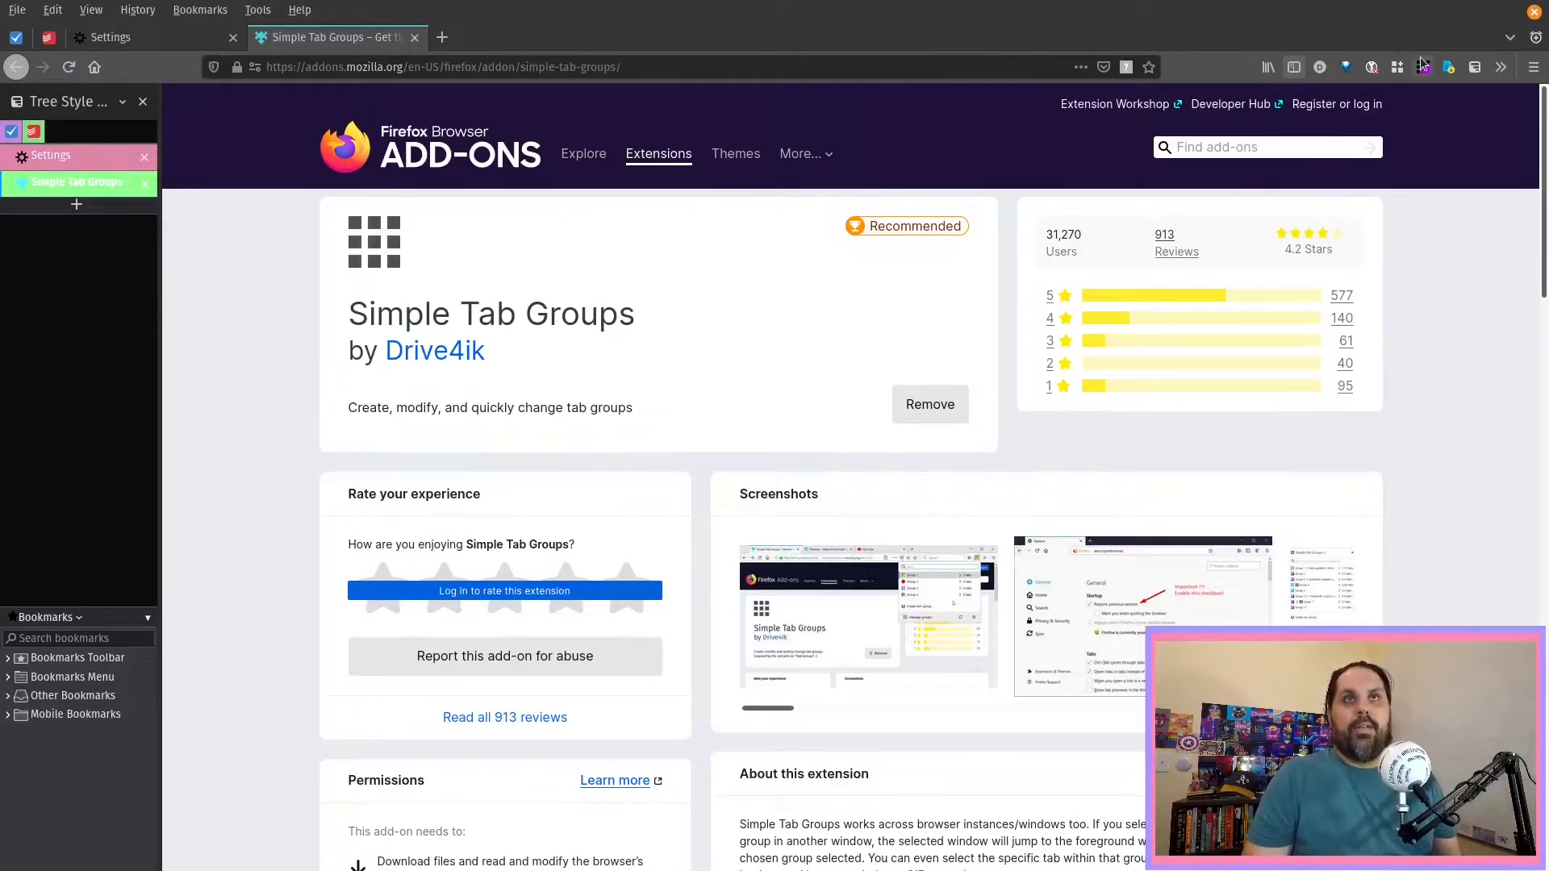
- Load the podcast group's Buffer, Anchor, YouTube Studio and blog posts tabs
left_click(691, 37)
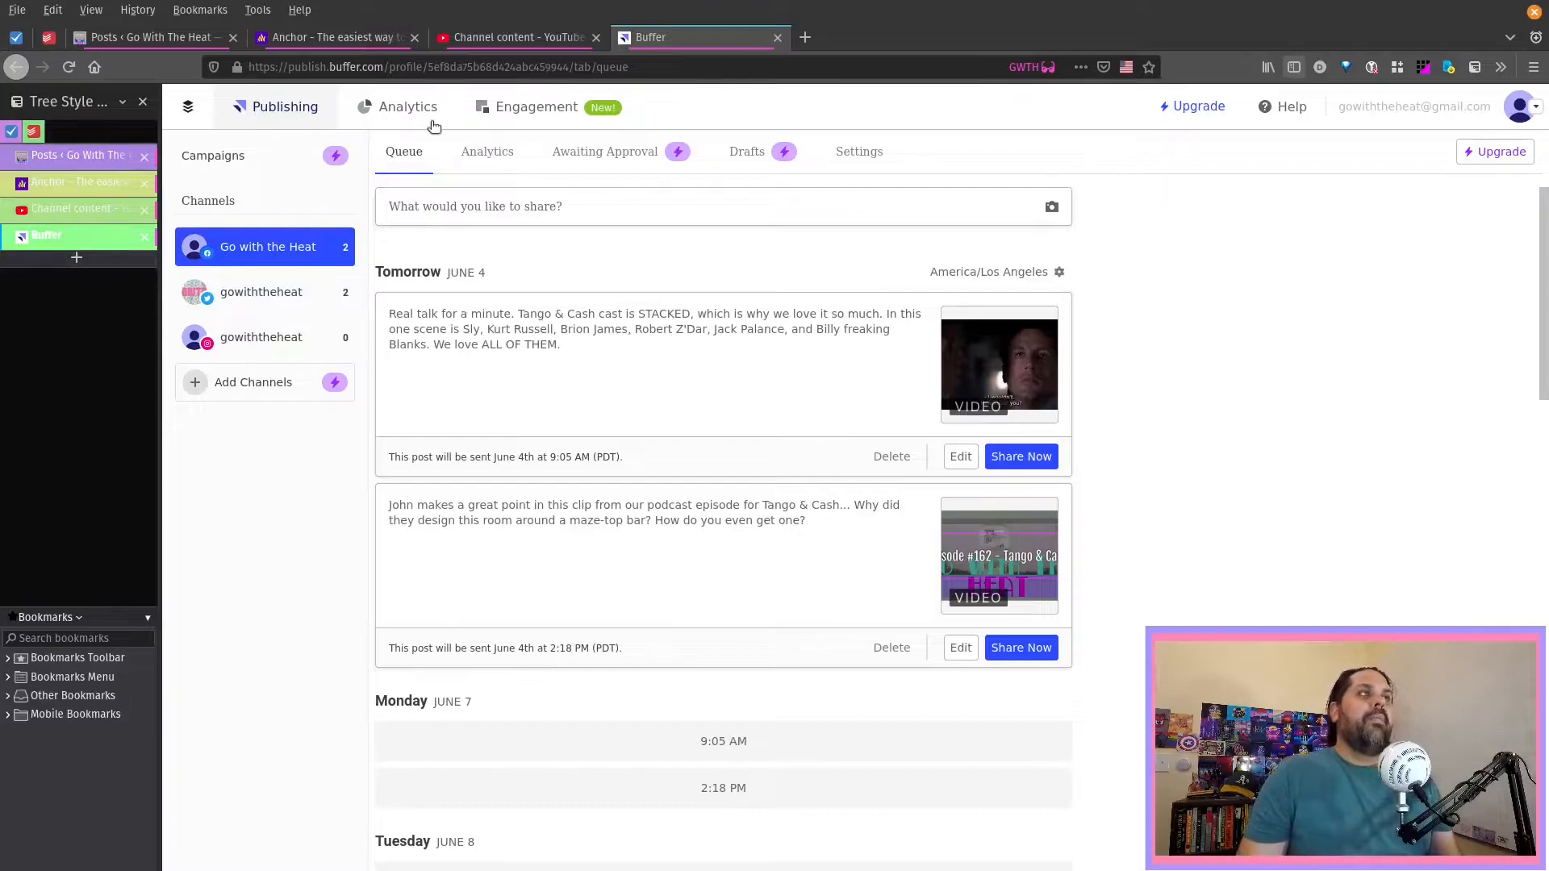
mouse_move(1151, 100)
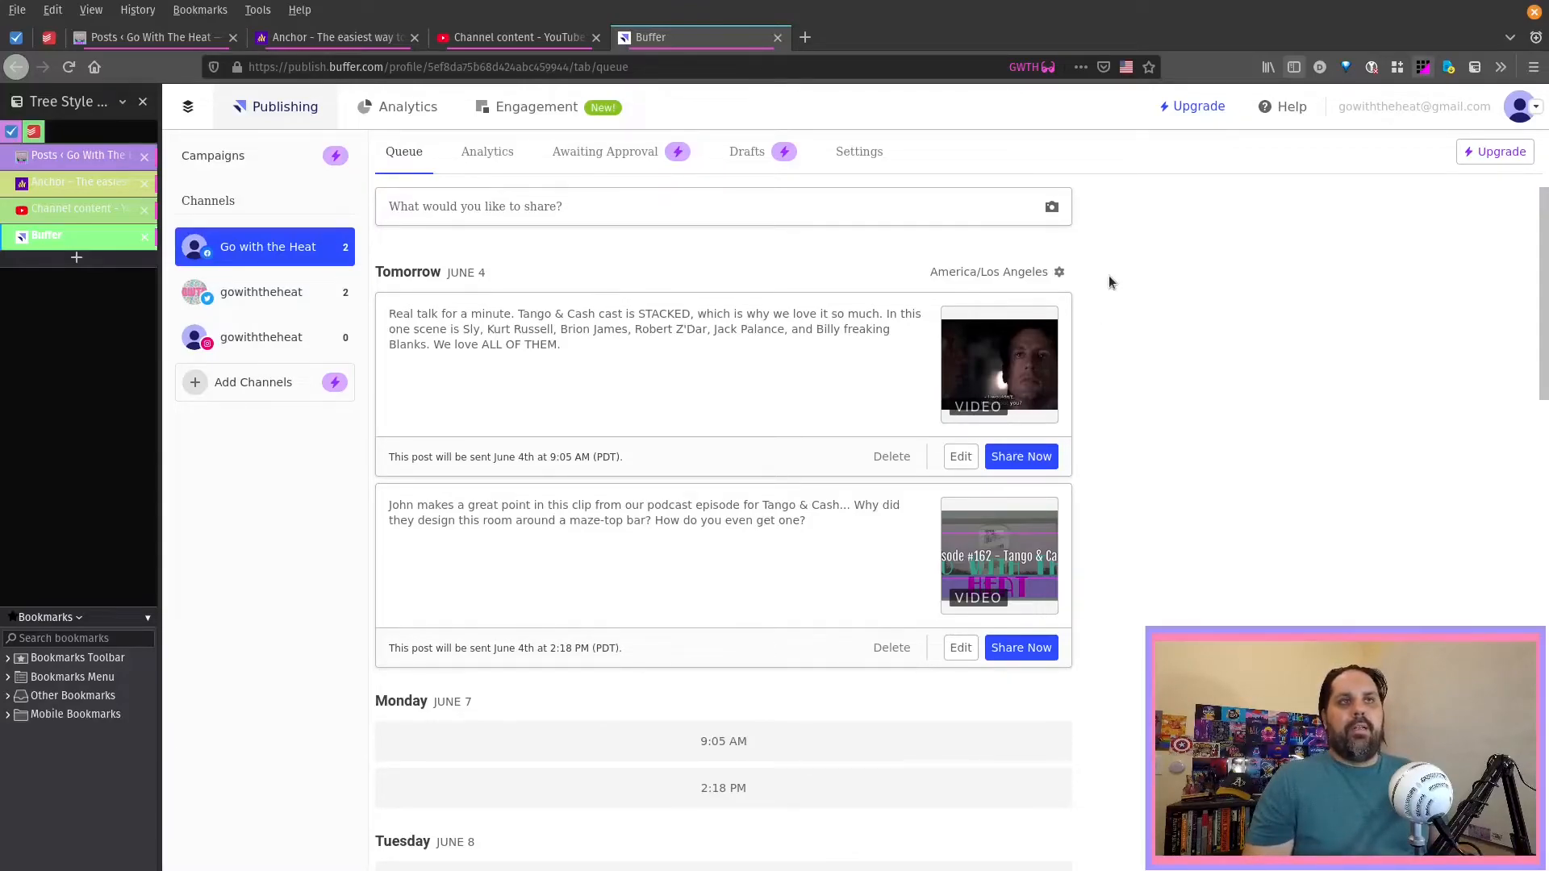
mouse_move(1117, 351)
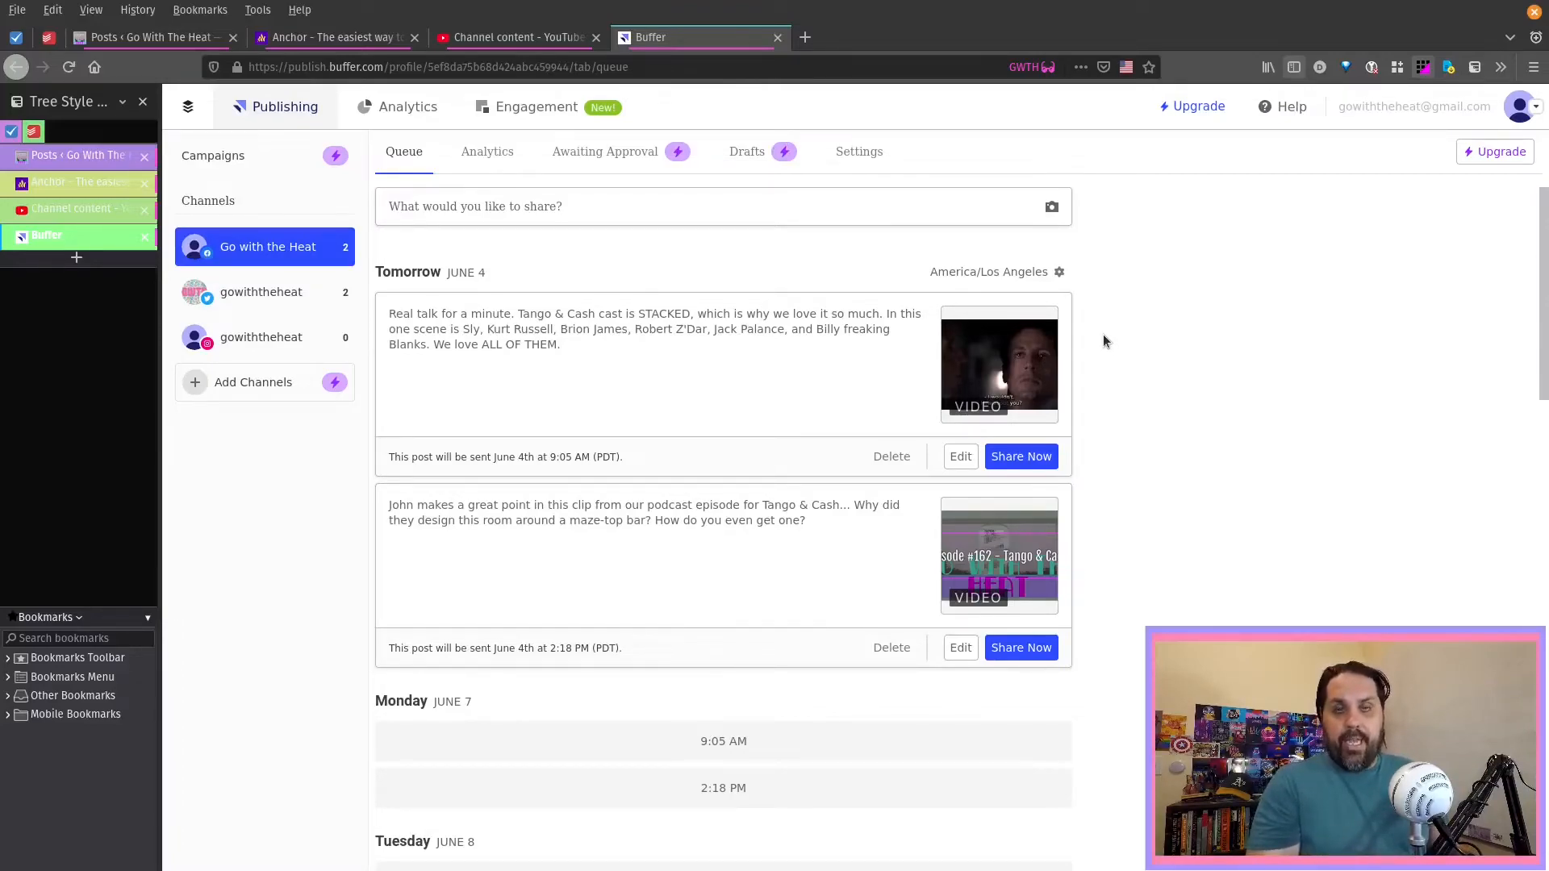
mouse_move(1398, 543)
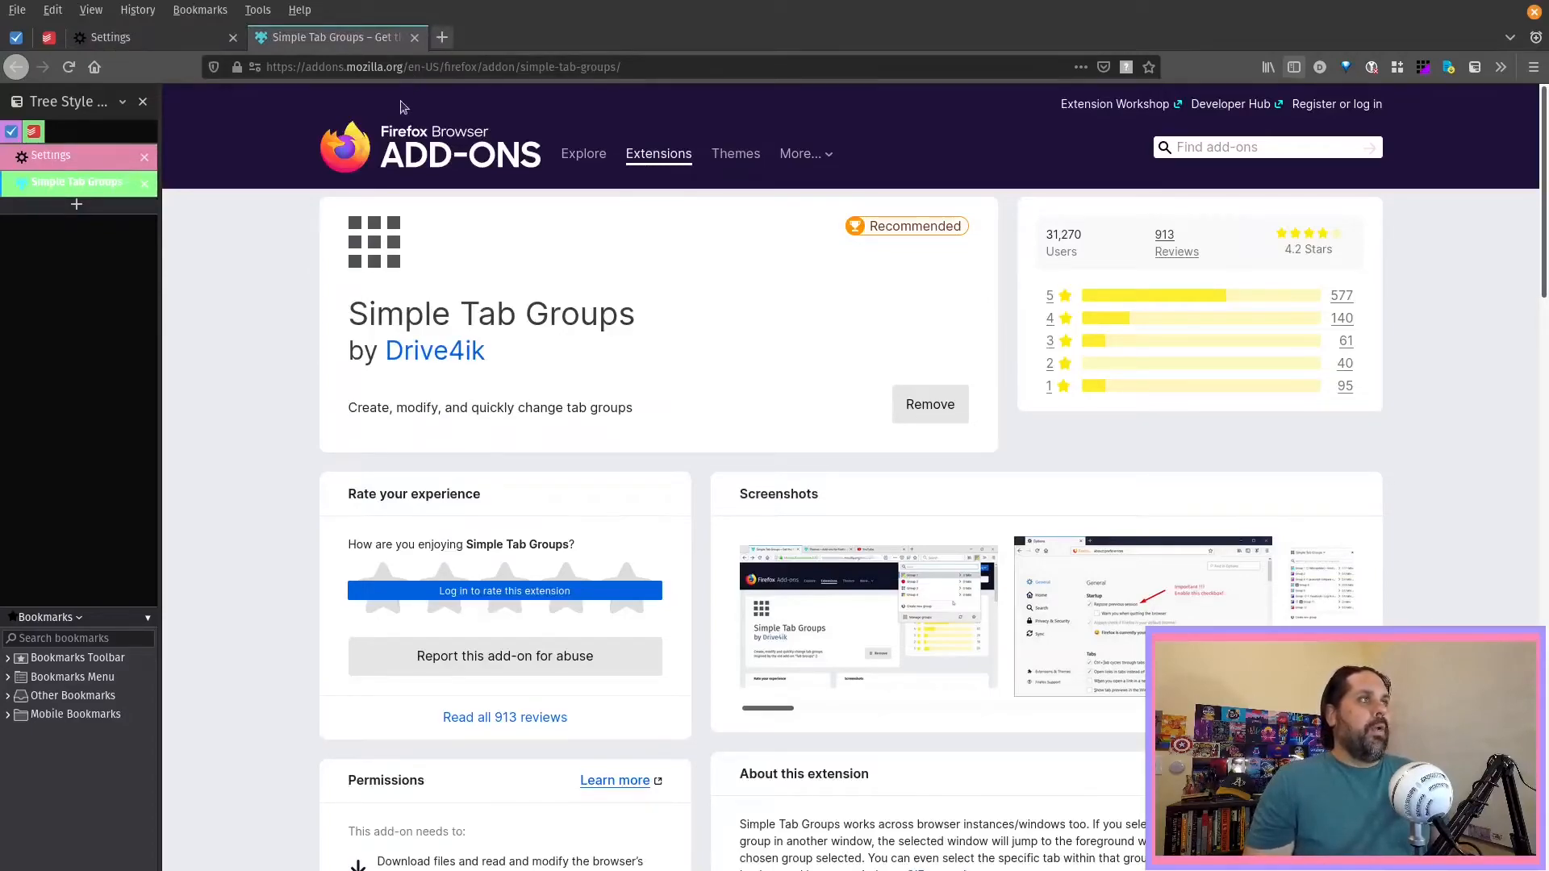
- Open a new tab in the Settings group and enter canva.com/ as the address
left_click(440, 37)
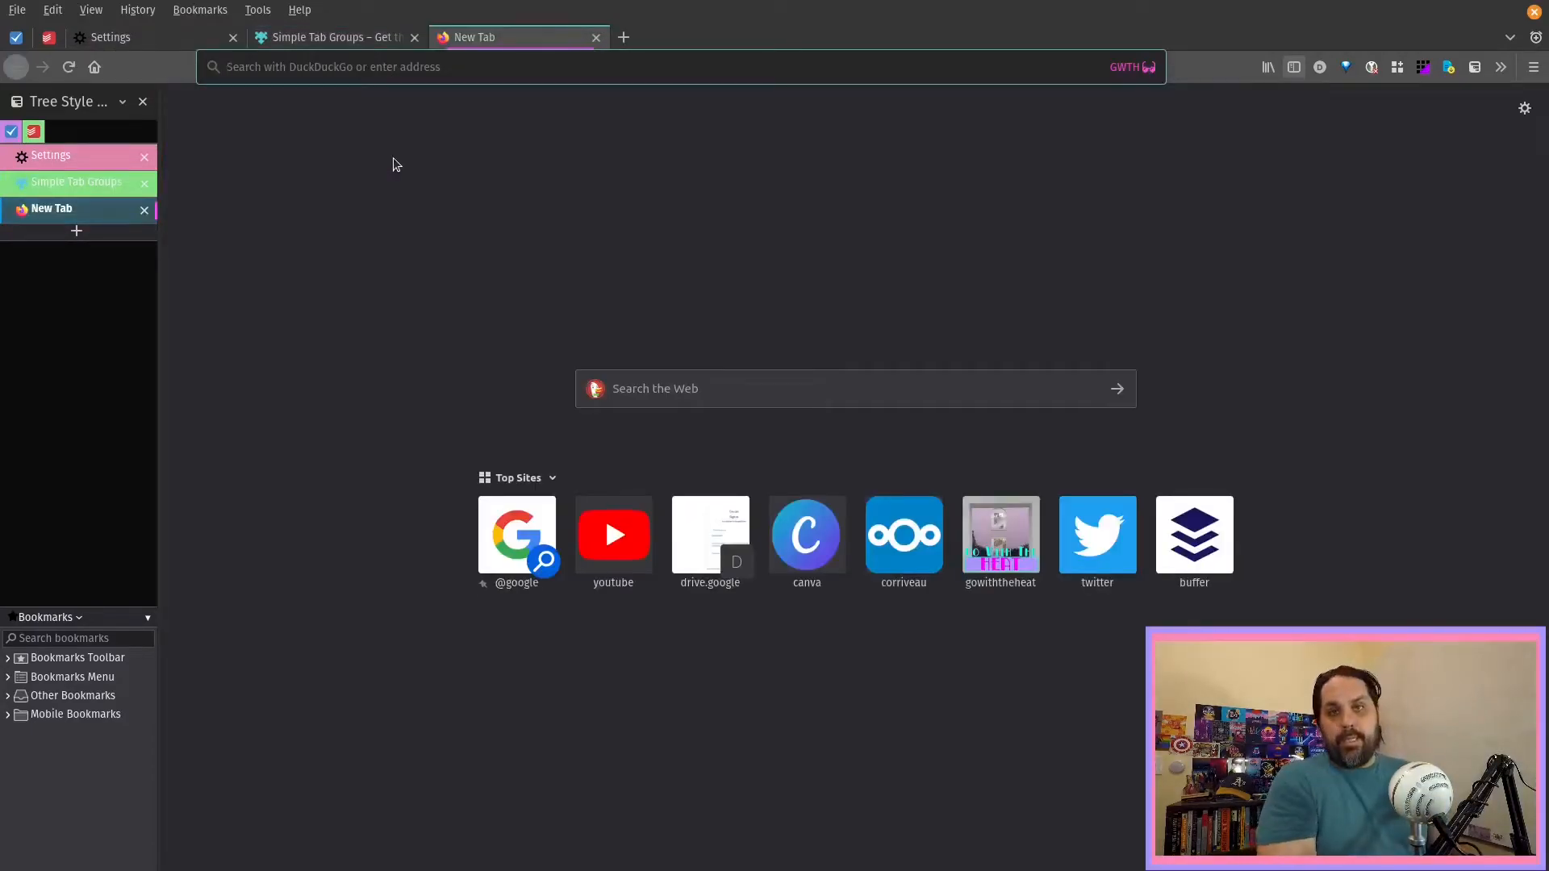
type("canva.com/")
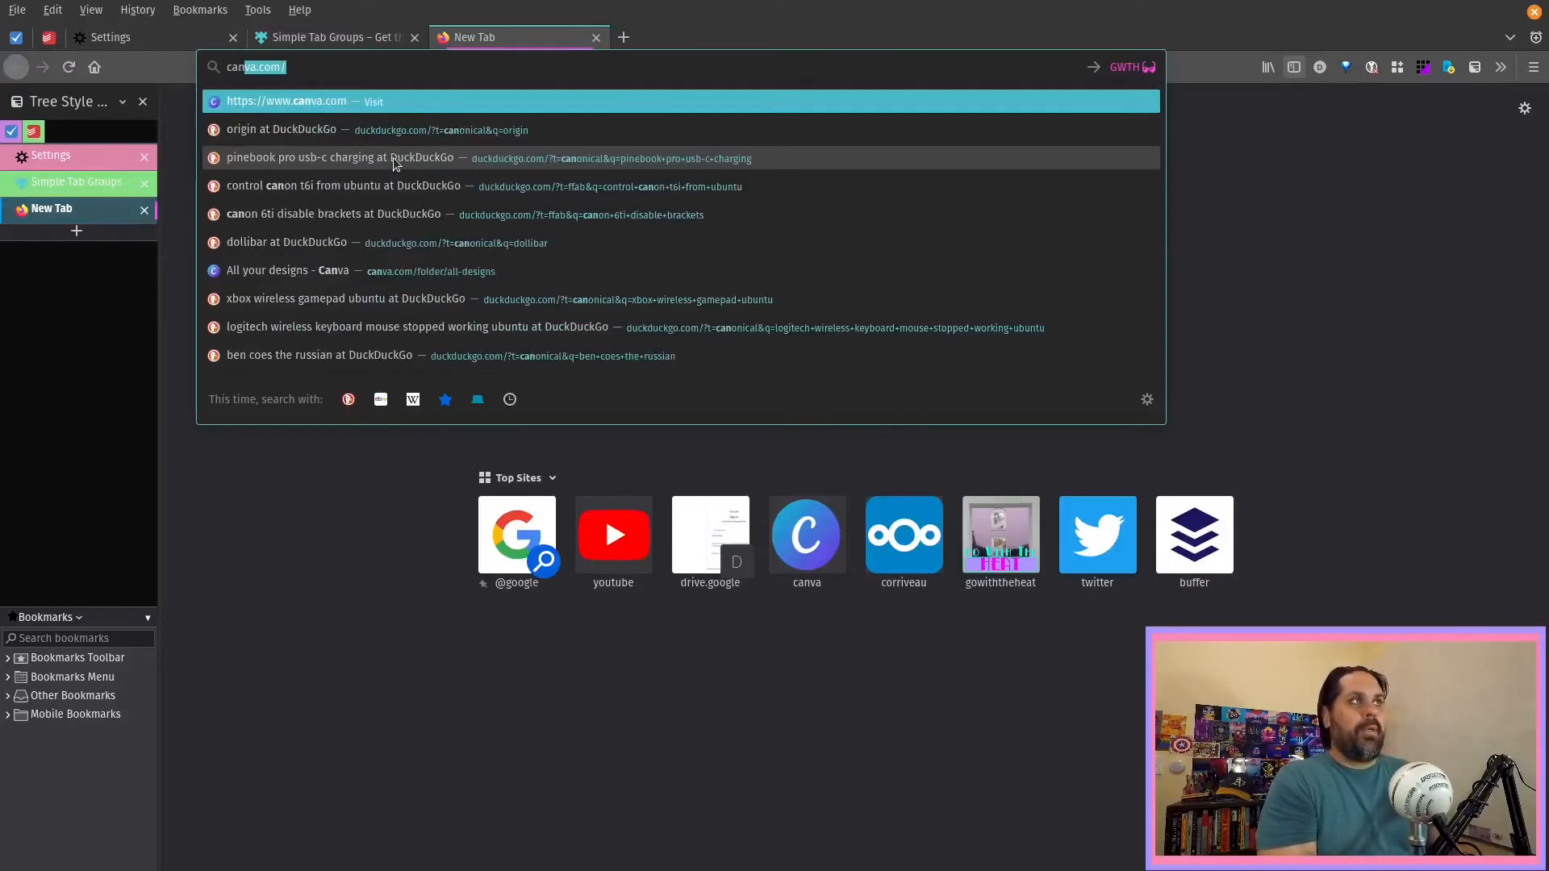